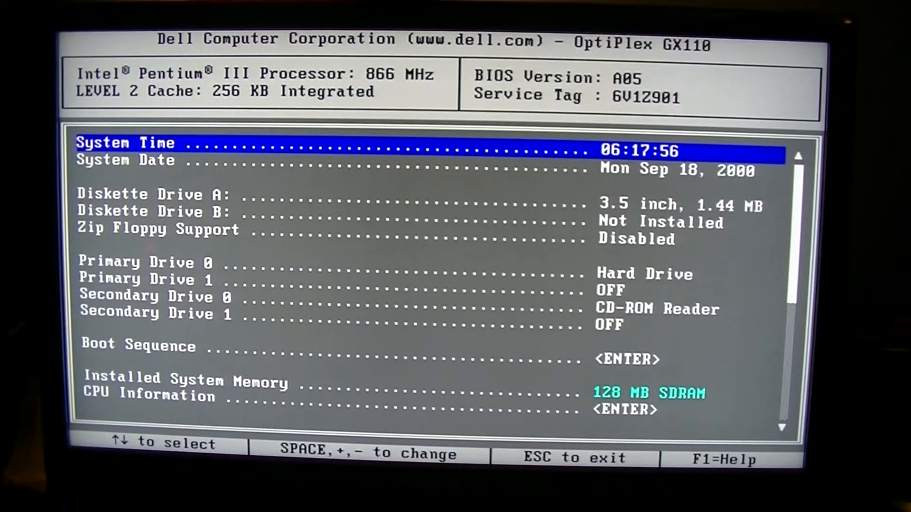
Review the drive settings and boot sequence list, then reach the Integrated Devices entry
key("Down")
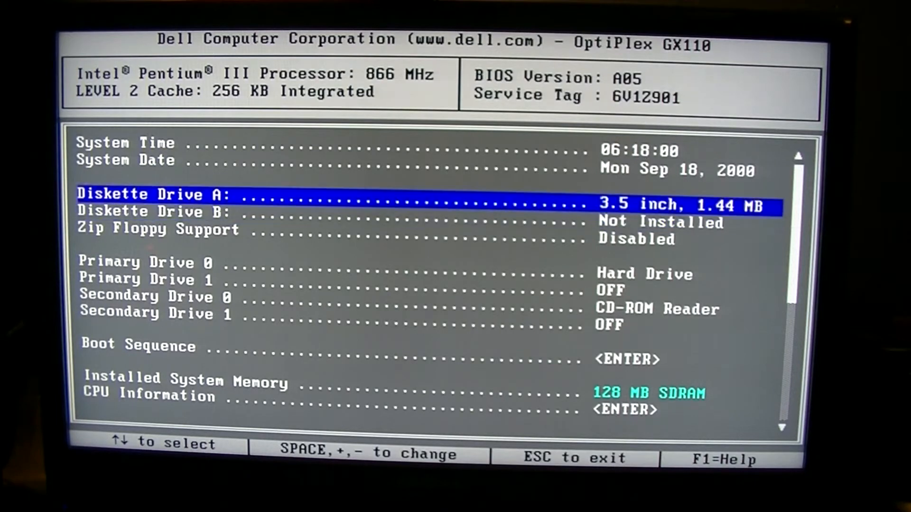
key("Down")
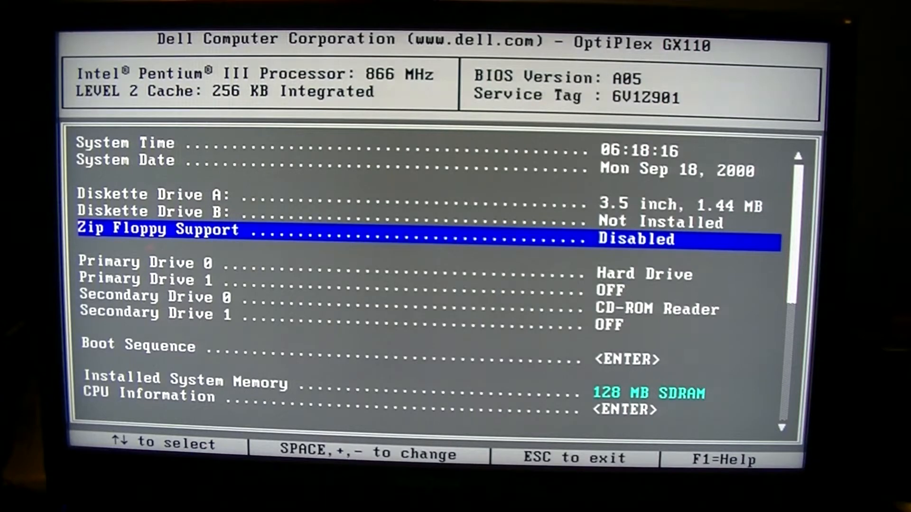
key("down")
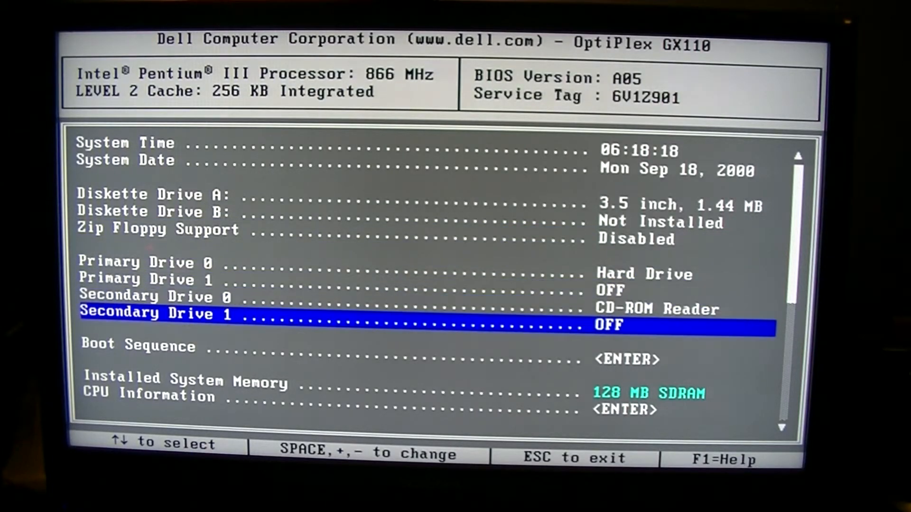
key("up")
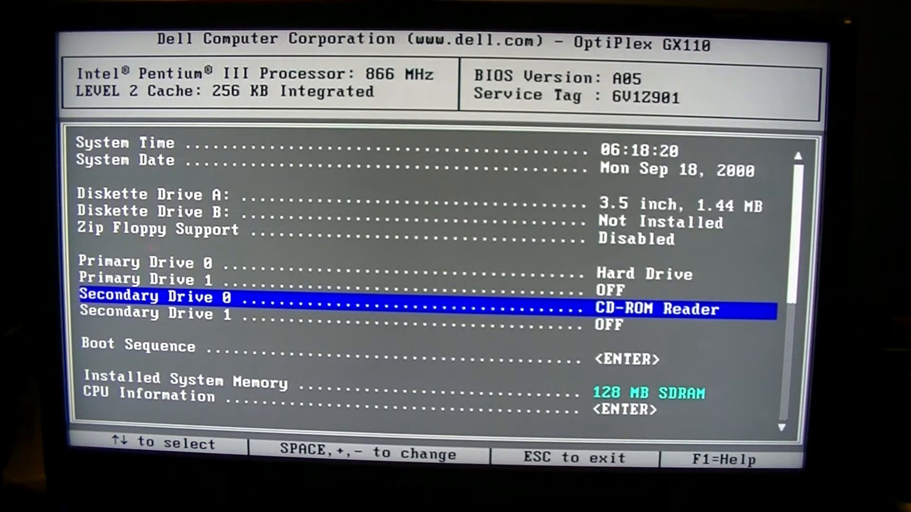
key("down")
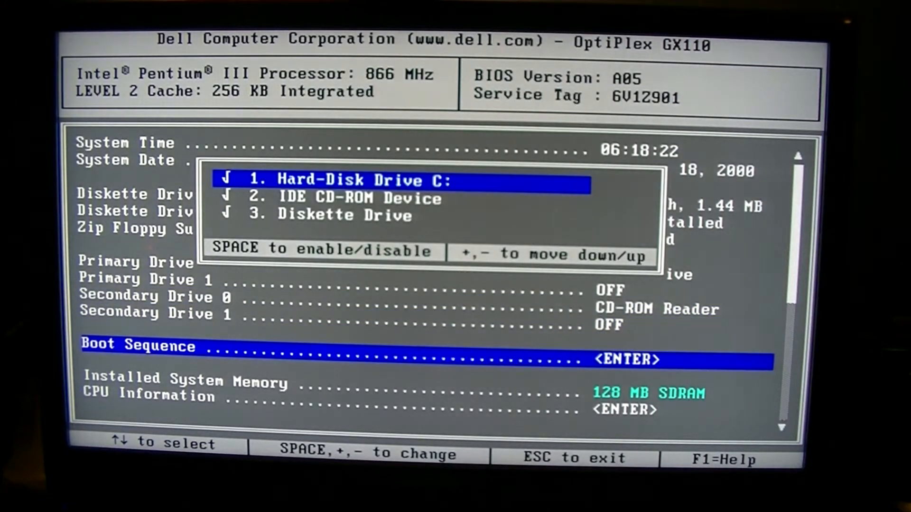
key("Escape")
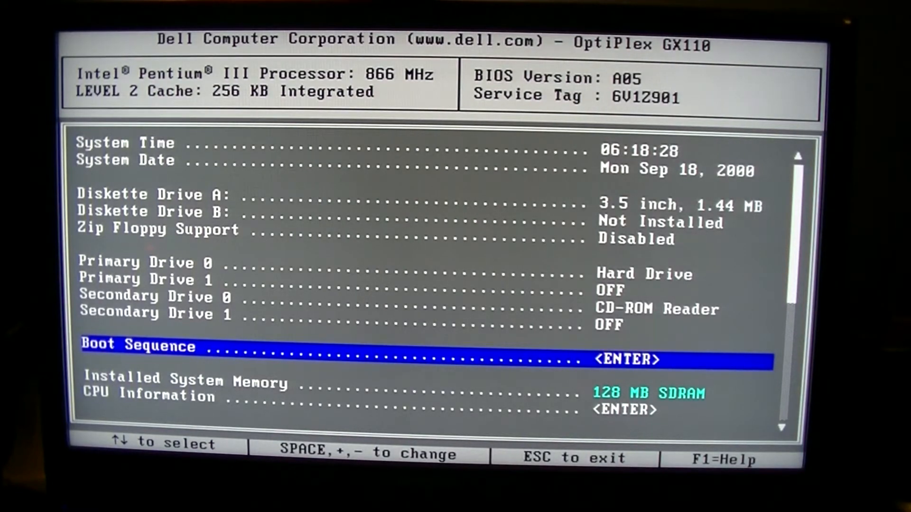
key("Enter")
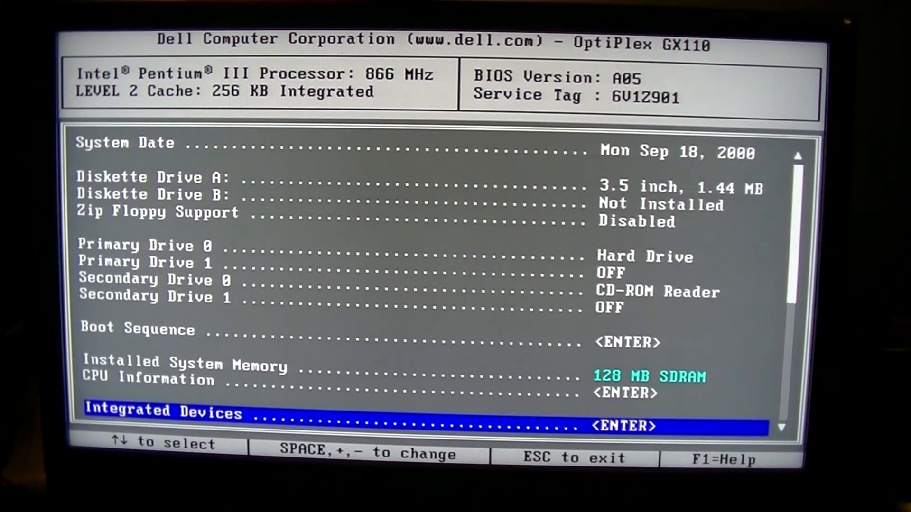
Set the parallel port mode to ECP in the Integrated Devices settings
key("enter")
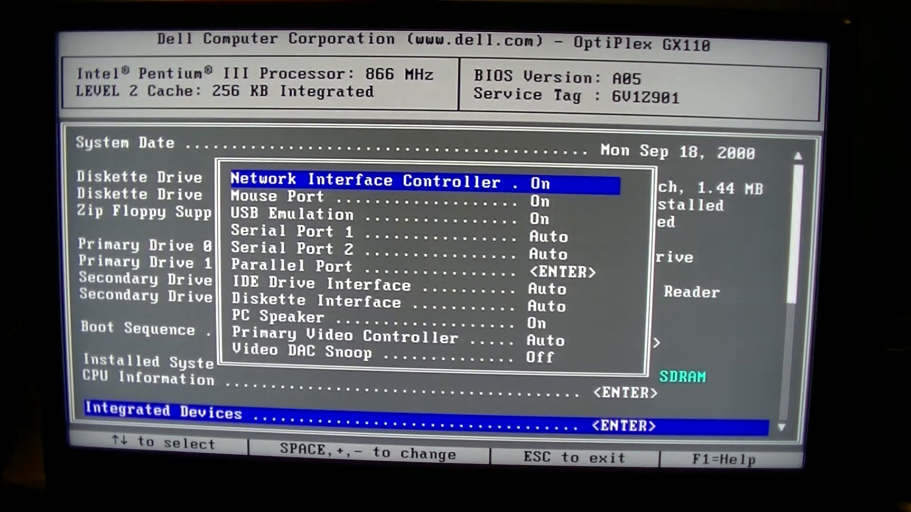
key("Down")
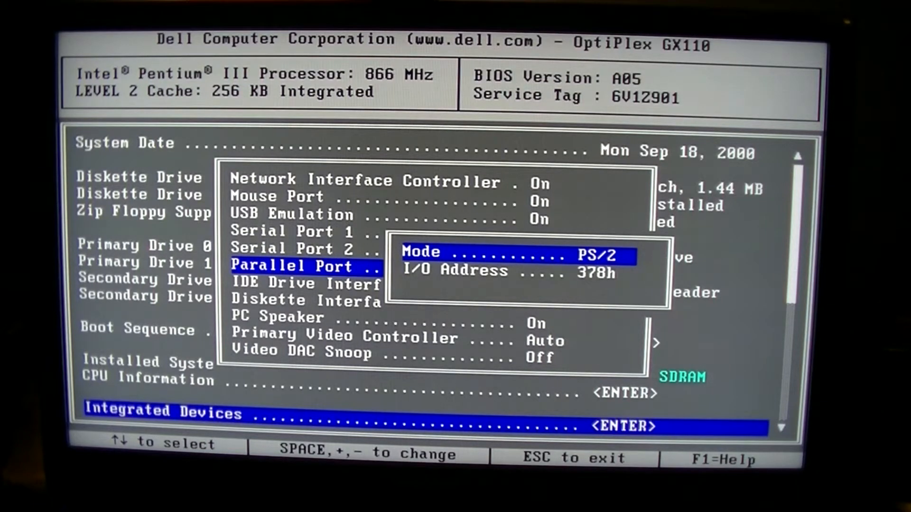
key("Escape")
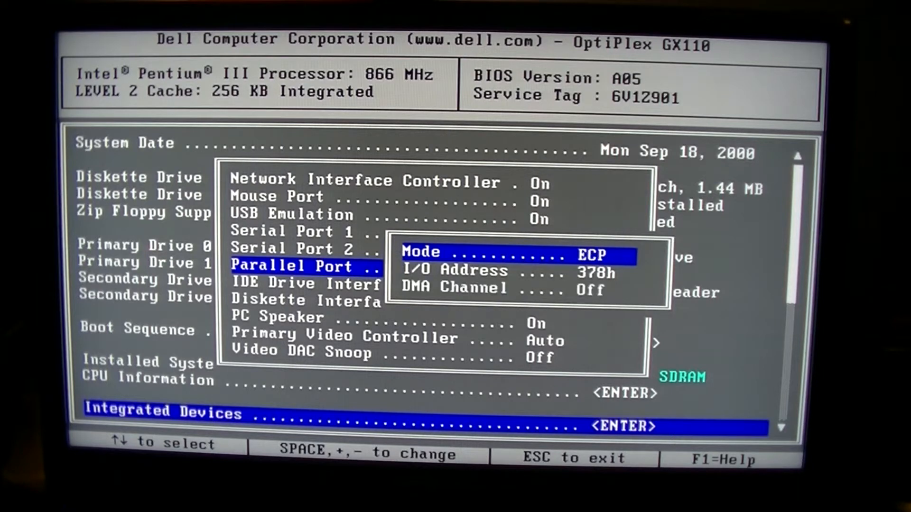
key("space")
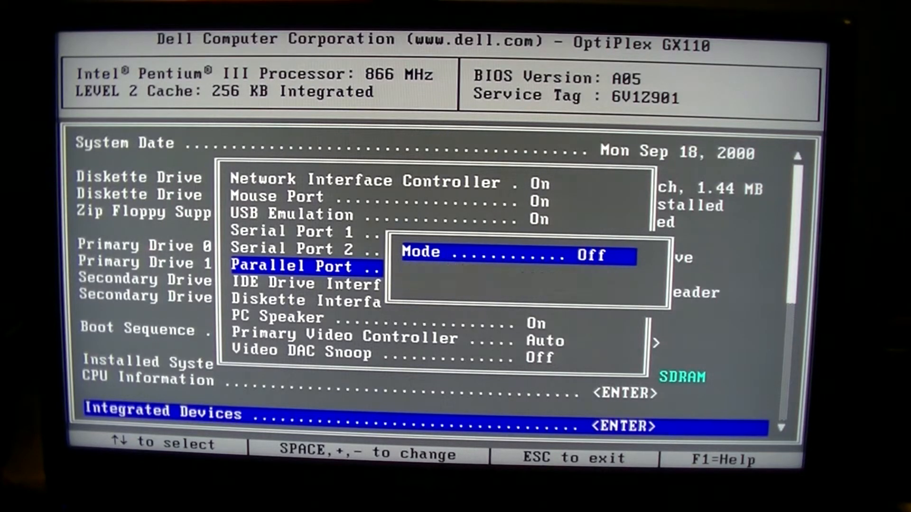
key("space")
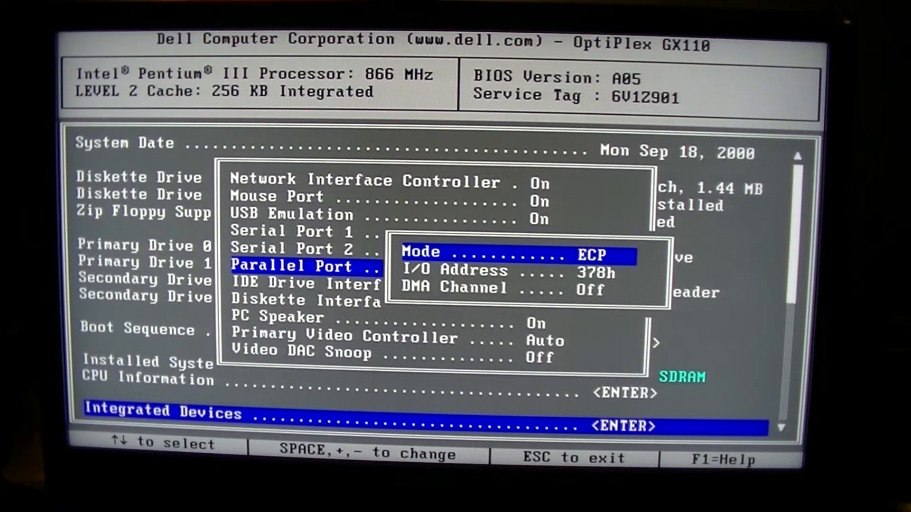
key("space")
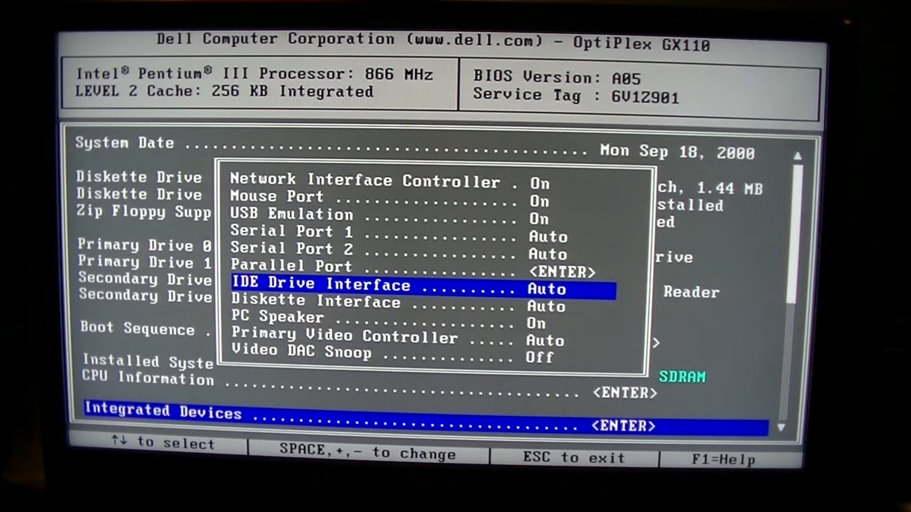
Review PC Speaker, Diskette Interface, Primary Video Controller and Video DAC Snoop, leaving Integrated Devices
key("down")
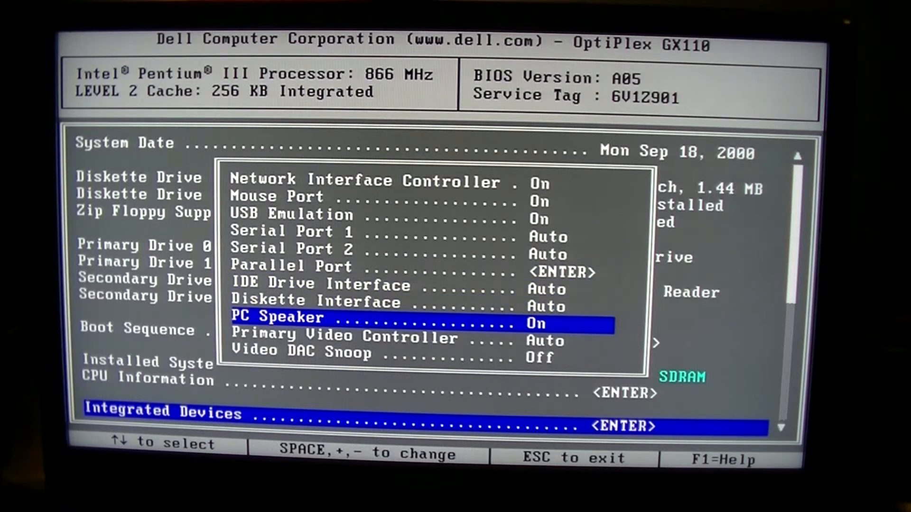
key("Up")
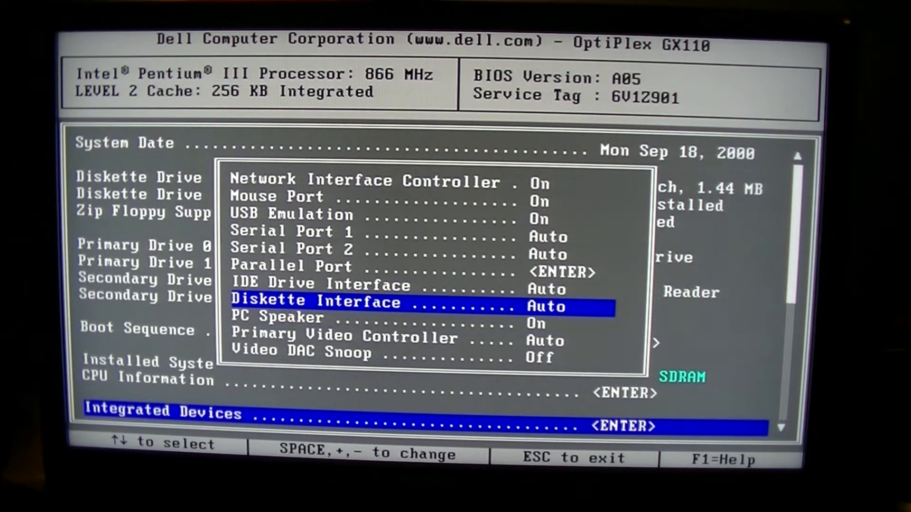
key("Down")
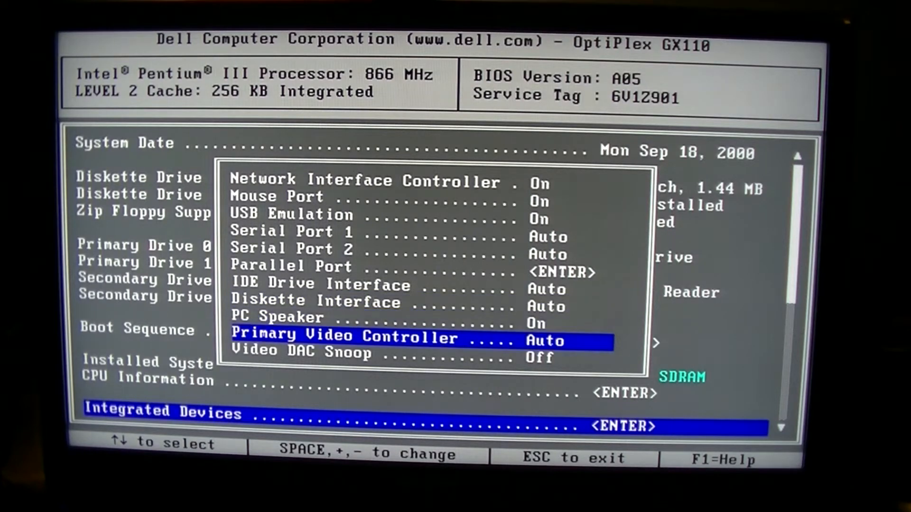
key("Down")
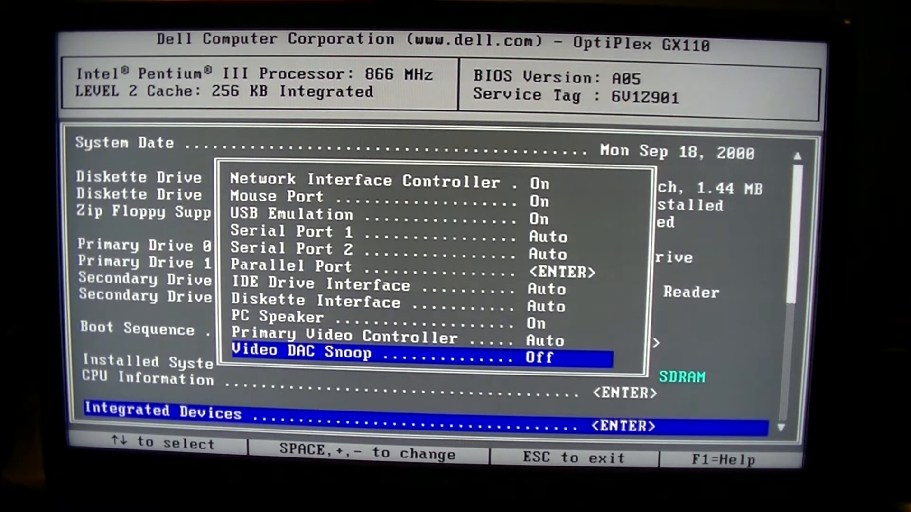
key("up")
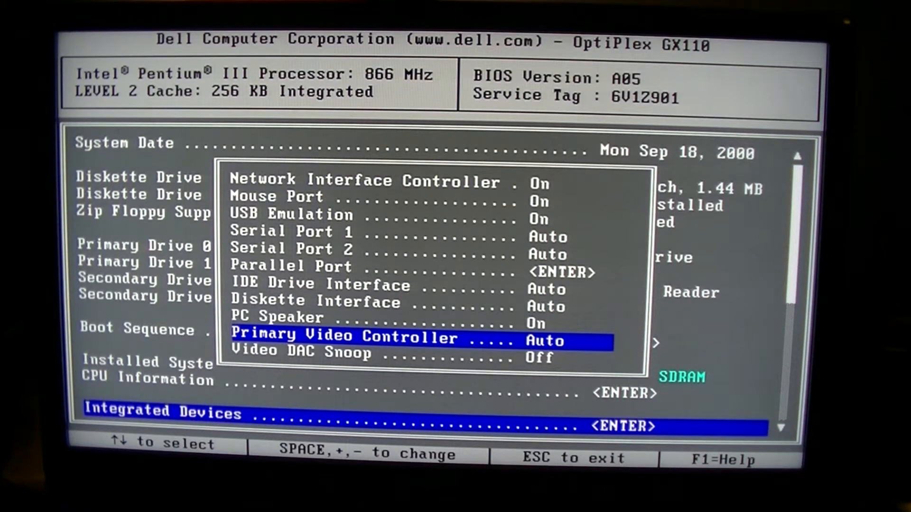
key("Escape")
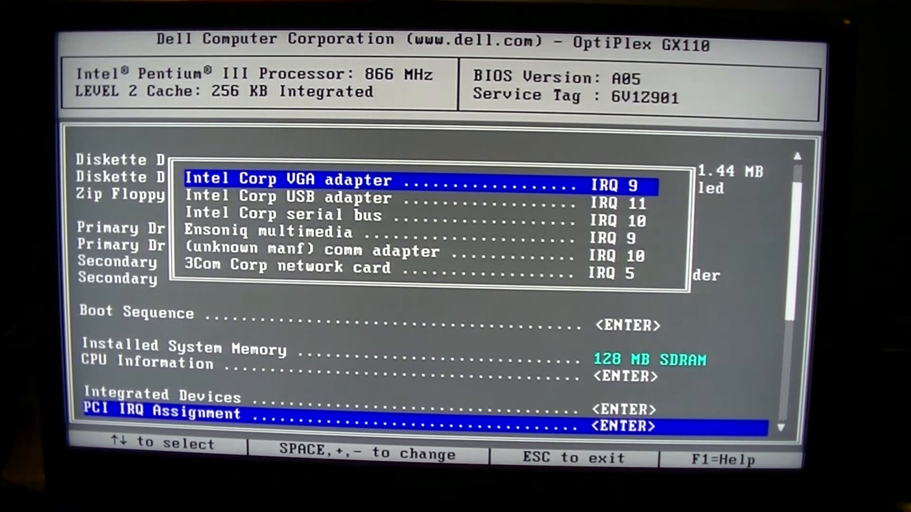
Check the comm adapter and 3Com network card IRQ entries and the IRQ reservations, then close both lists
key("down")
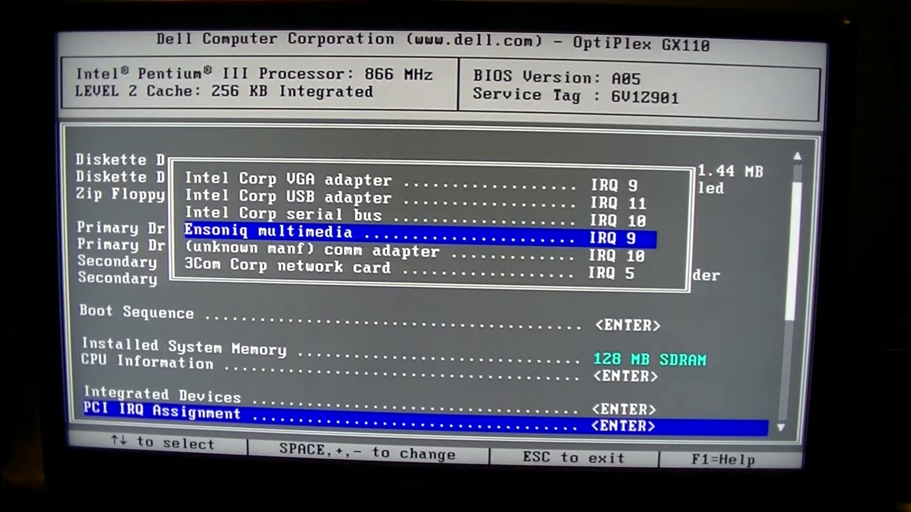
key("Down")
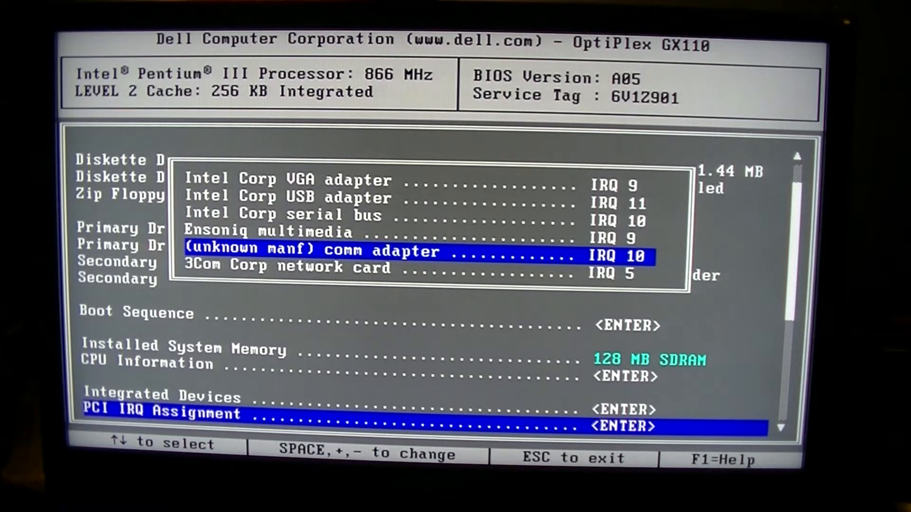
key("Down")
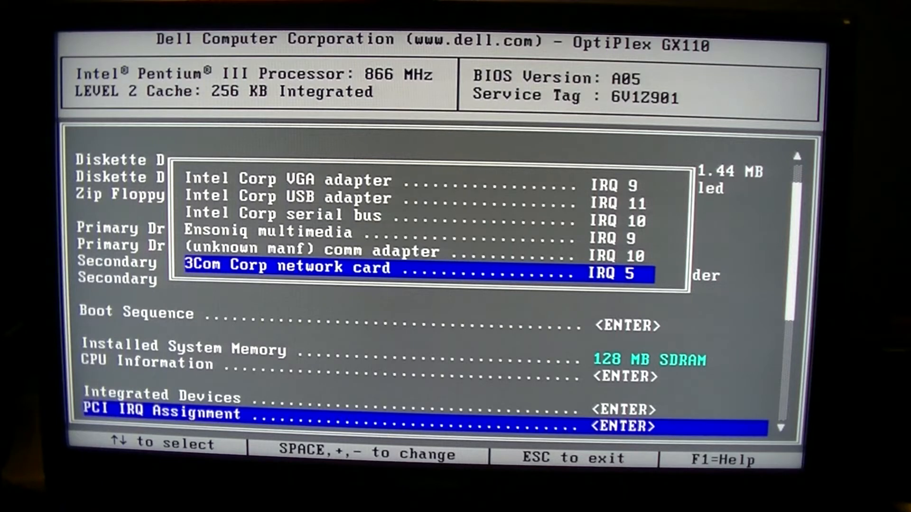
key("Up")
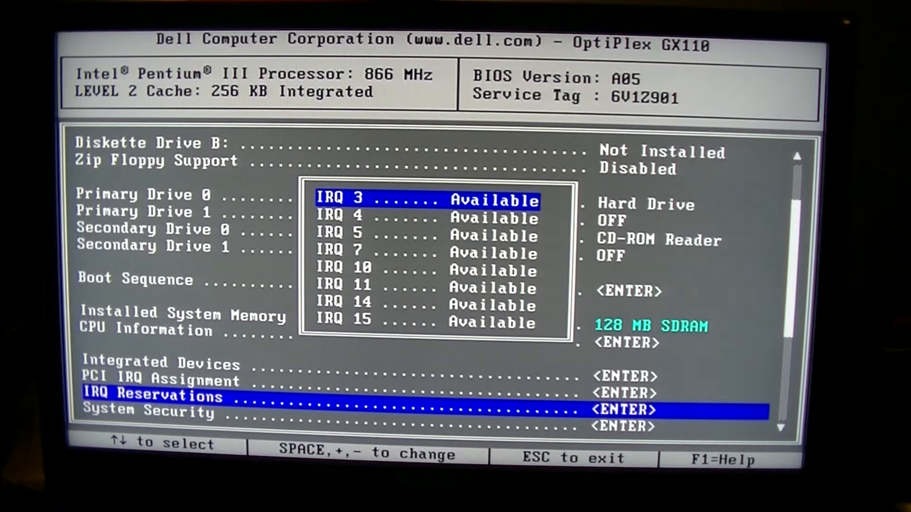
key("Escape")
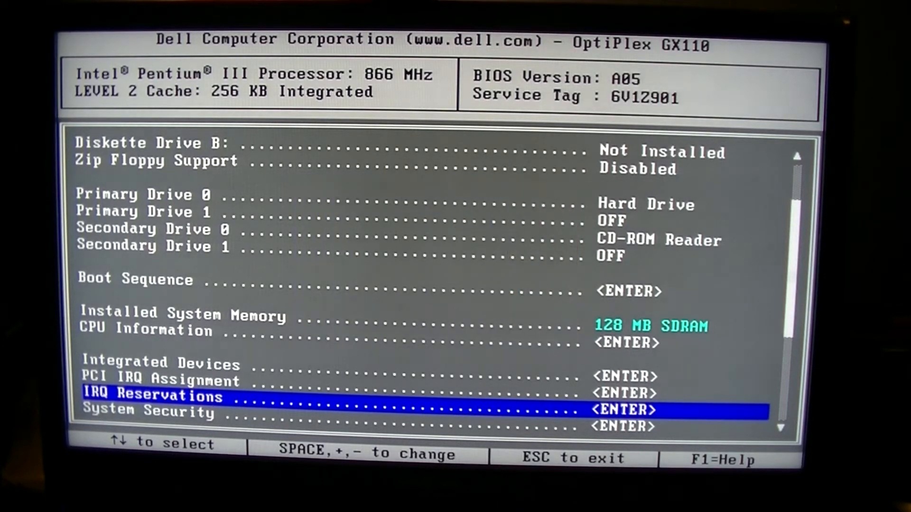
key("Down")
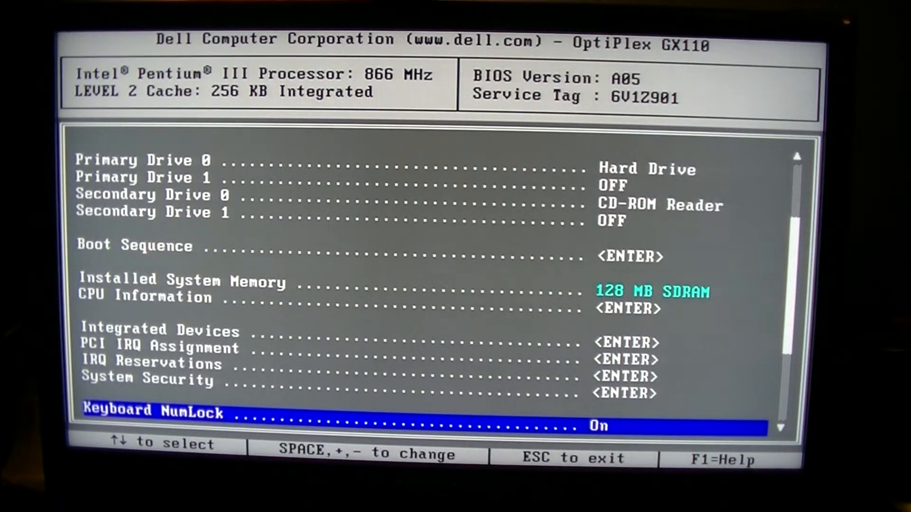
Cycle Auto Power On through Weekdays back to Disabled
key("Down")
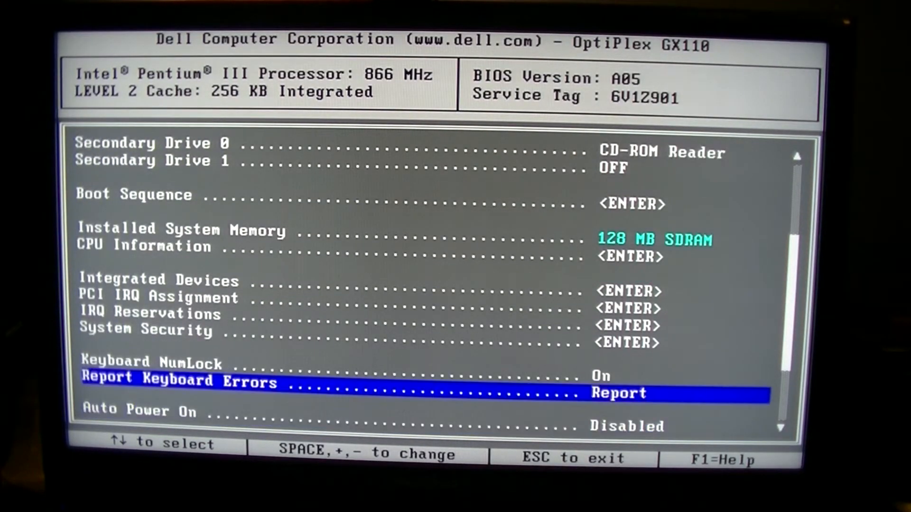
key("Down")
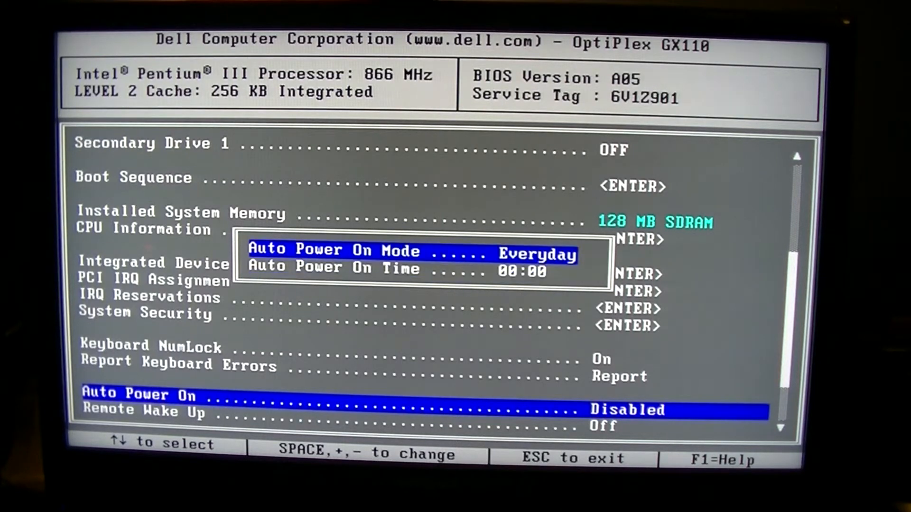
key("space")
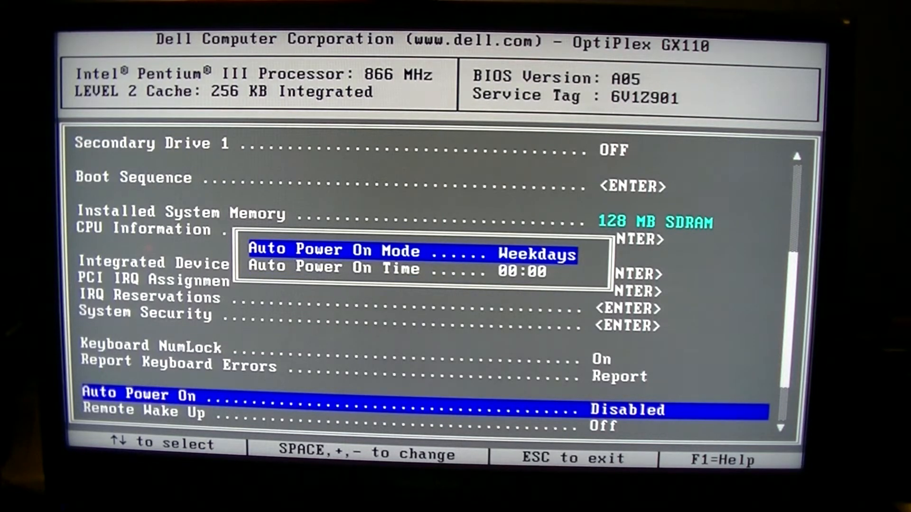
key("space")
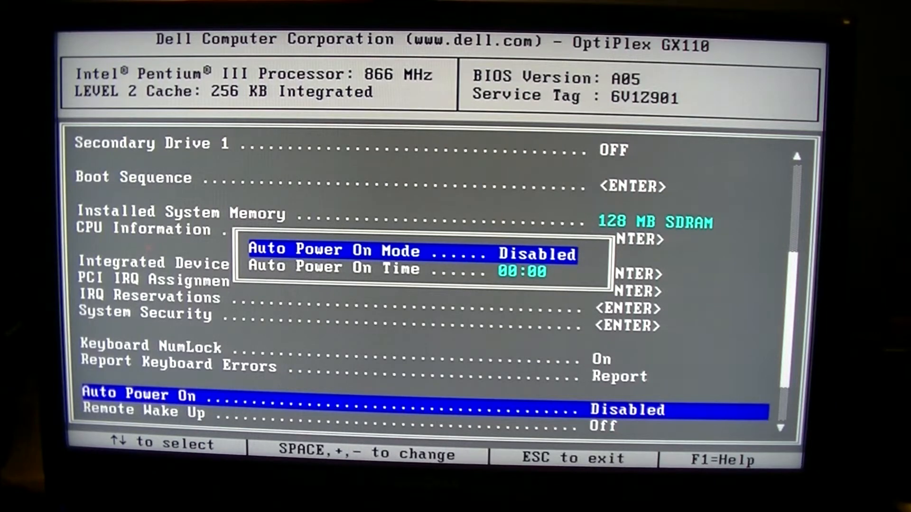
key("down")
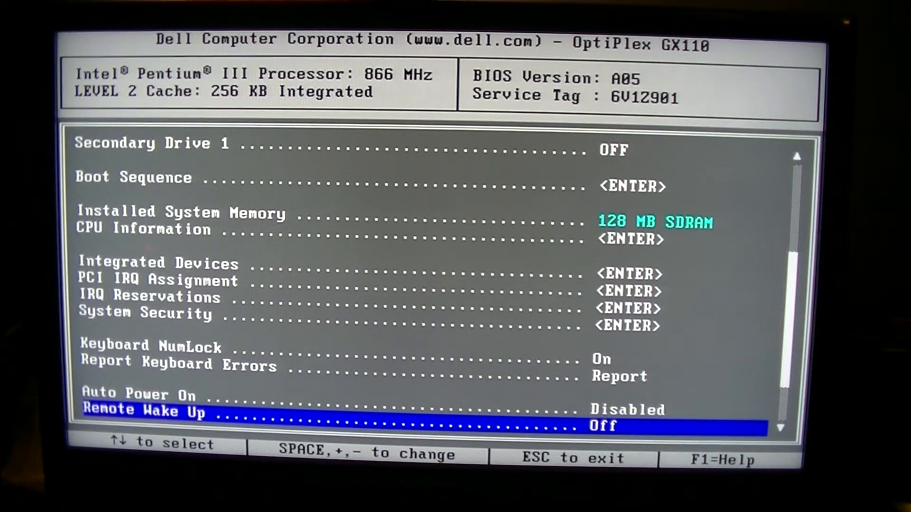
Set AC Power Recovery to Off and return past the asset tag to the date and time settings
scroll("down", 3)
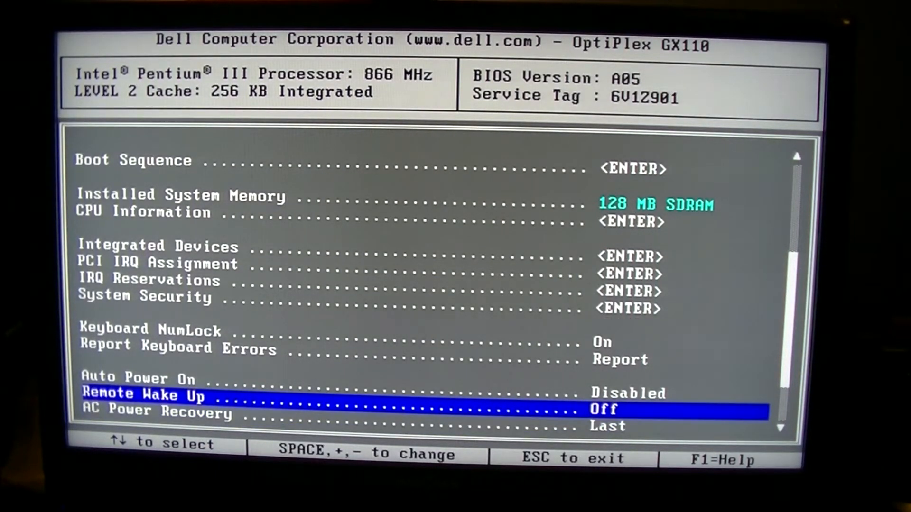
key("Down")
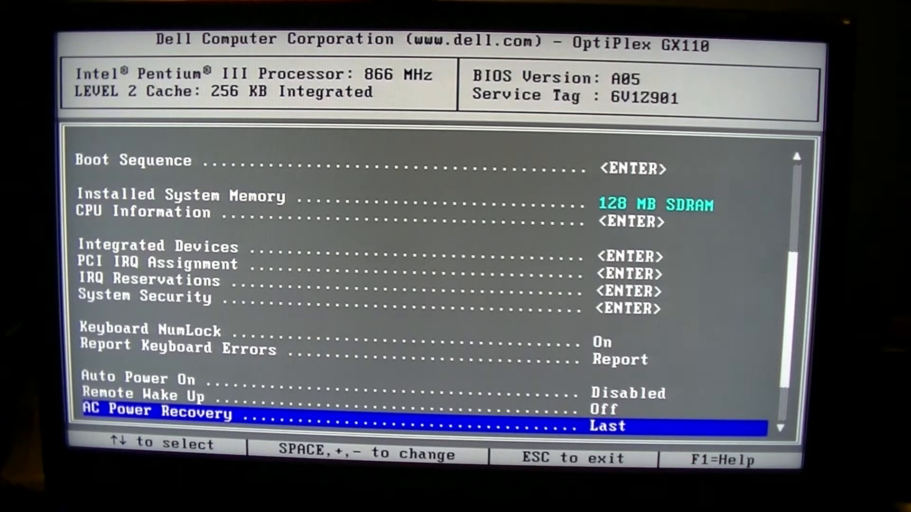
scroll("down", 3)
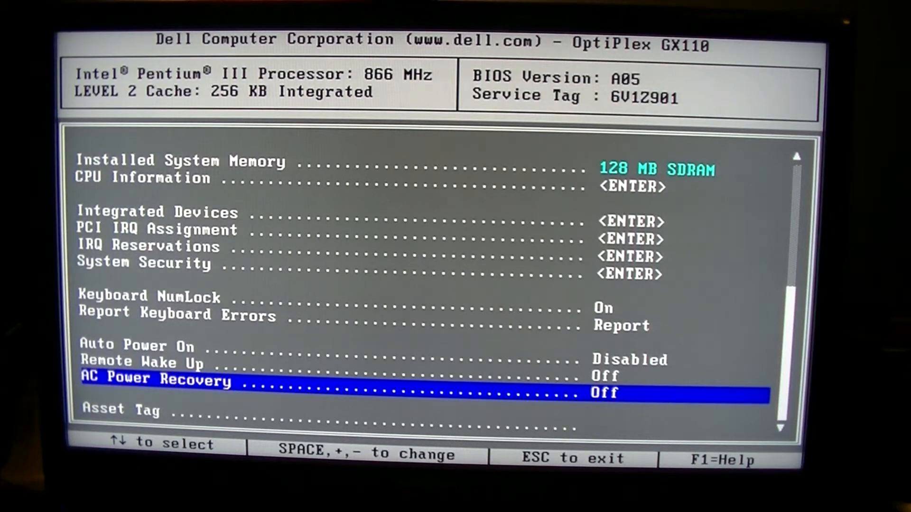
key("down")
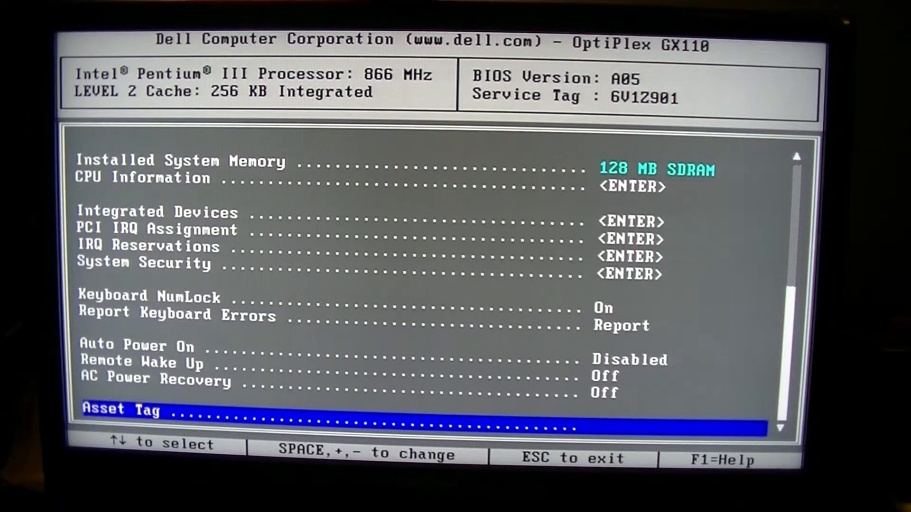
key("Up")
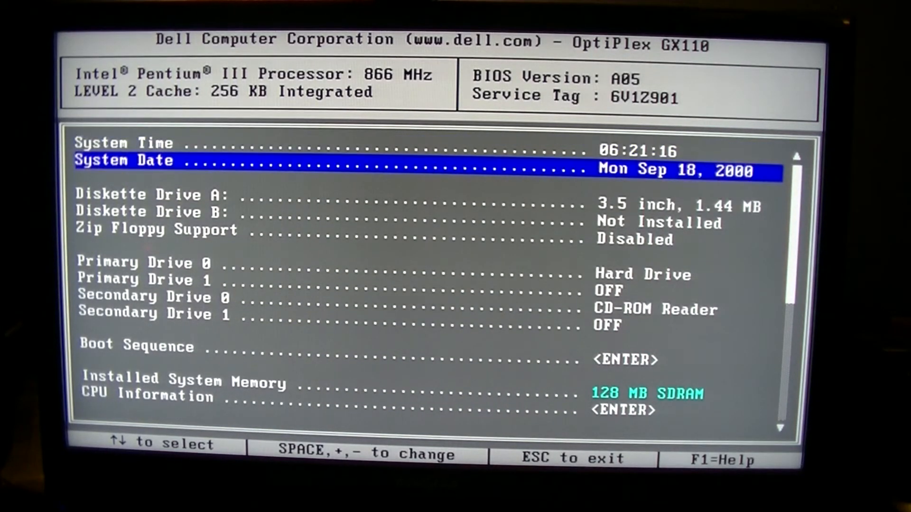
Correct the system date to May 29, 2017 and exit setup saving the clock
key("up")
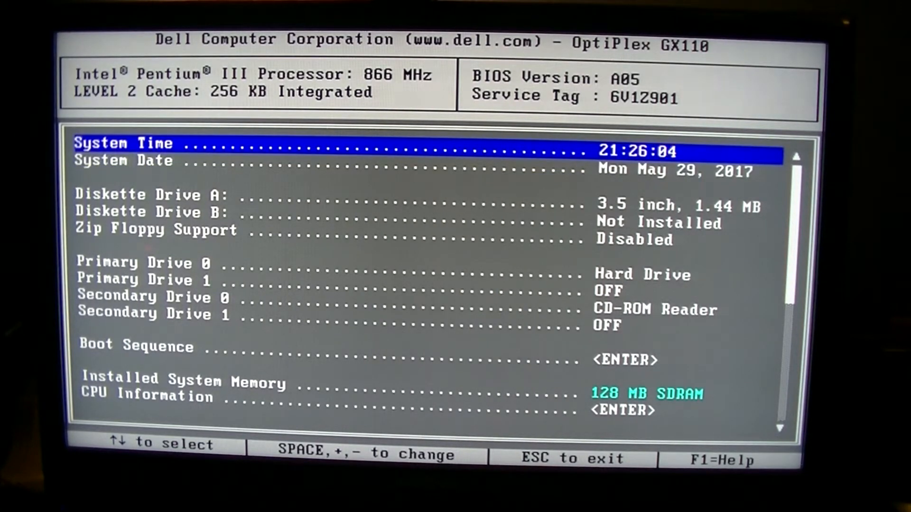
key("Escape")
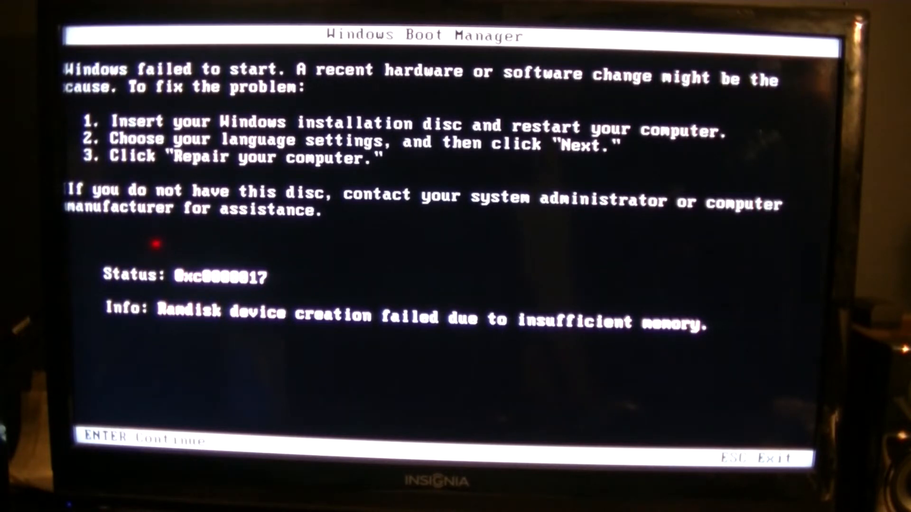
Dismiss the Windows Boot Manager failed-start error to reach the OS selection menu
key("enter")
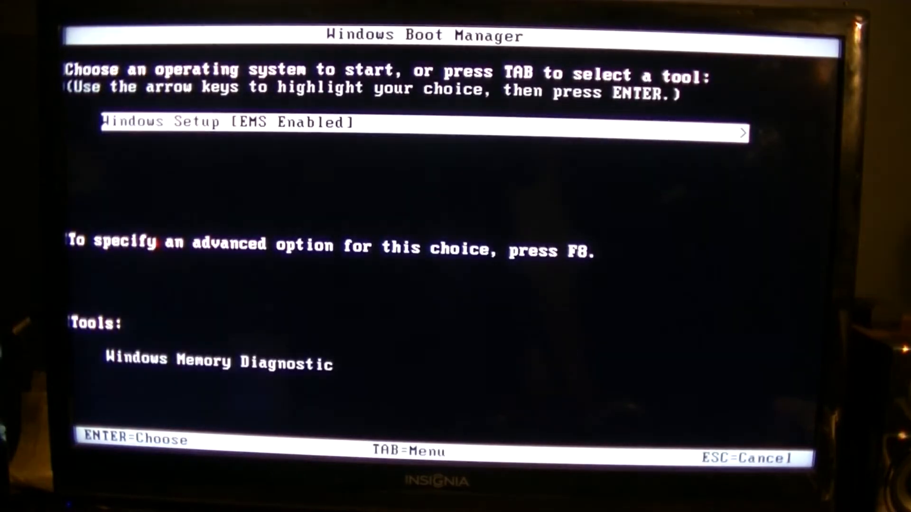